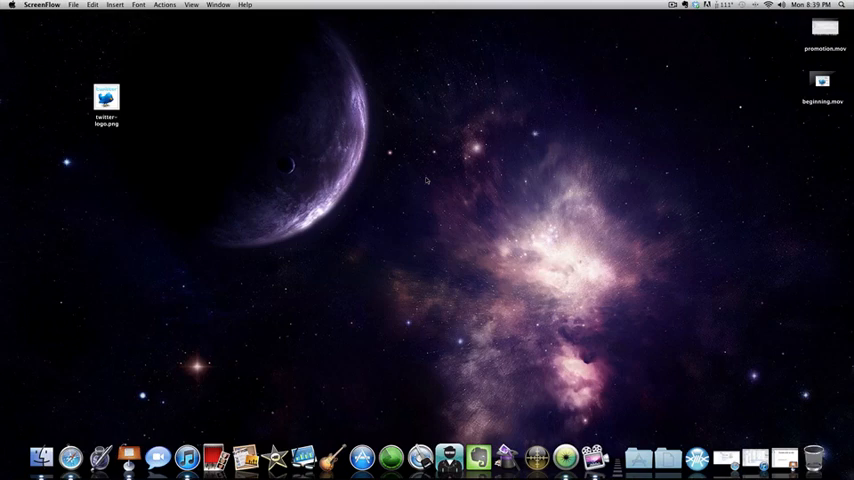
mouse_move(442, 180)
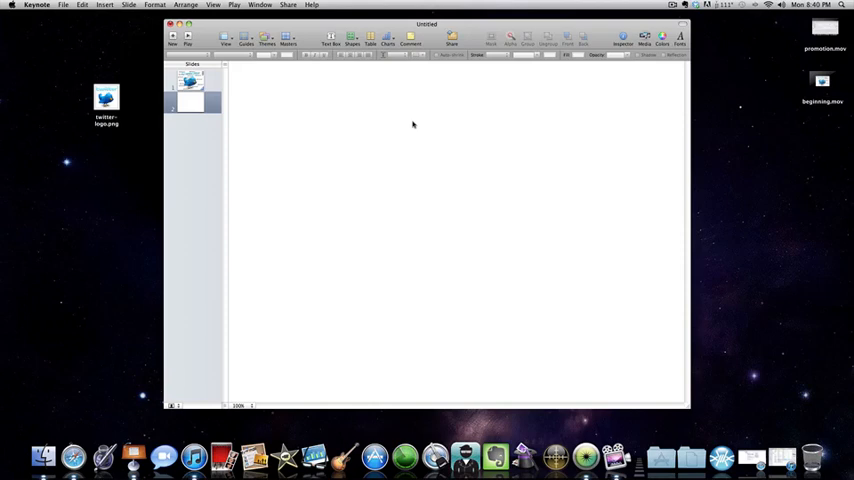
mouse_move(446, 85)
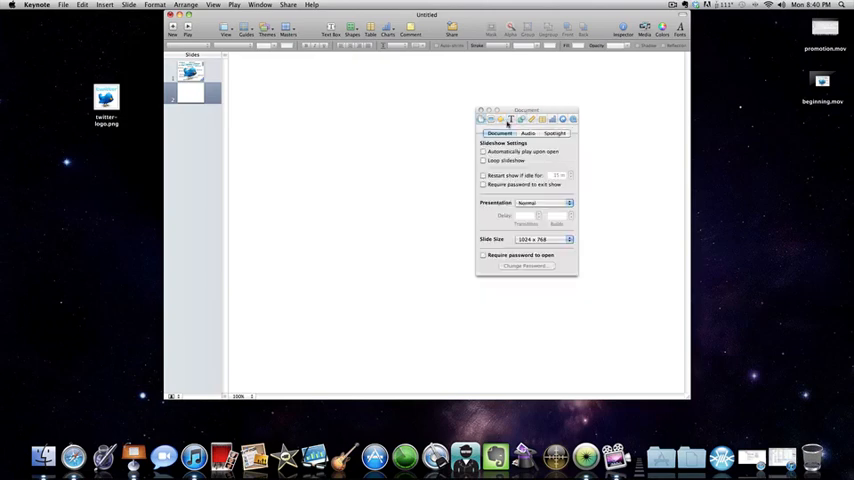
Step: Set the second slide's background to an Image Fill using twitter-logo.png
left_click(500, 120)
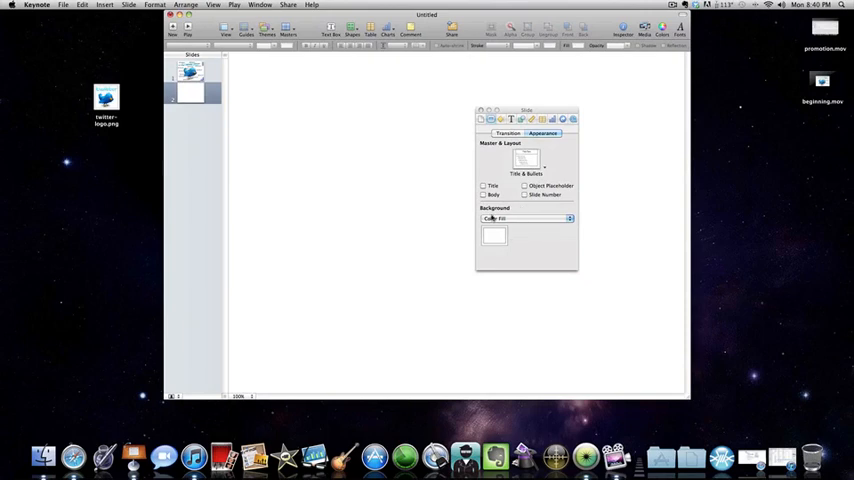
left_click(525, 218)
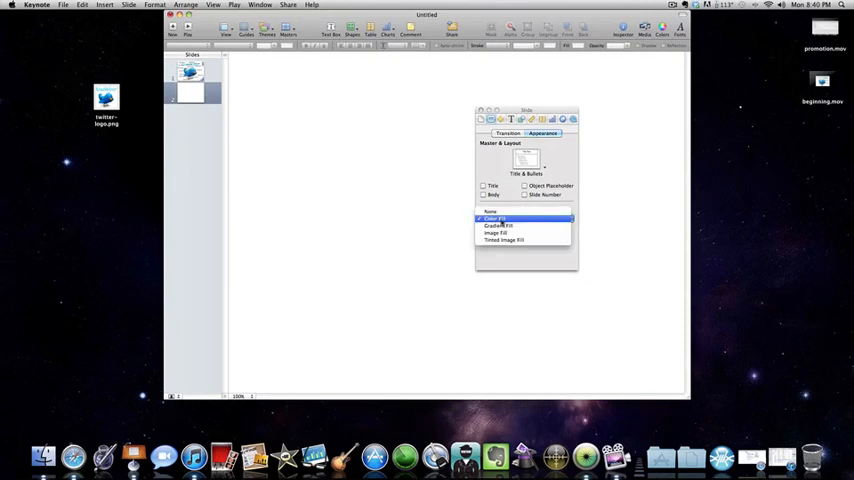
mouse_move(500, 233)
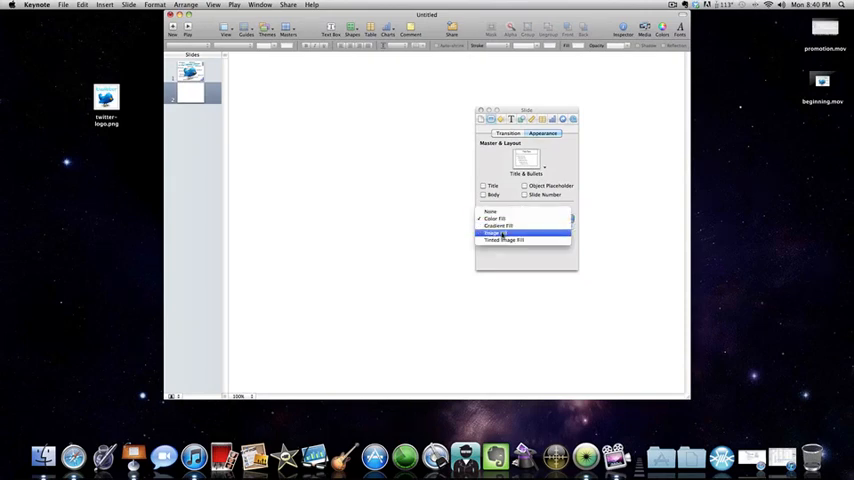
left_click(496, 232)
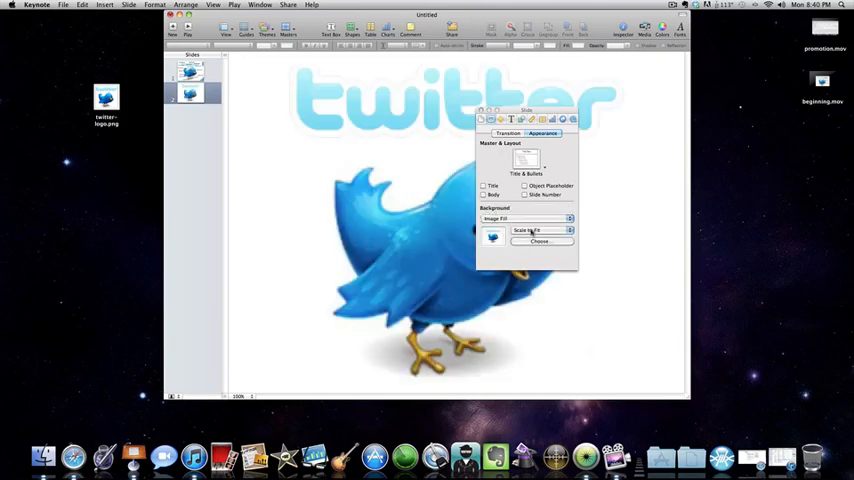
left_click(542, 241)
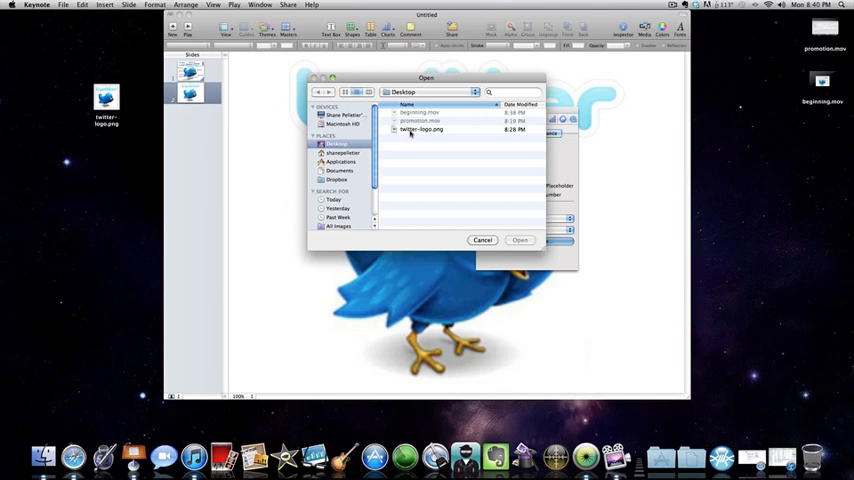
left_click(420, 129)
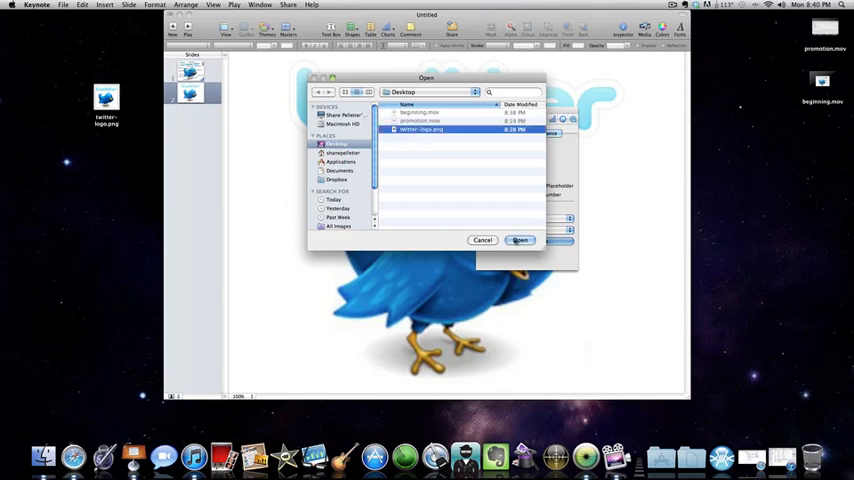
left_click(519, 240)
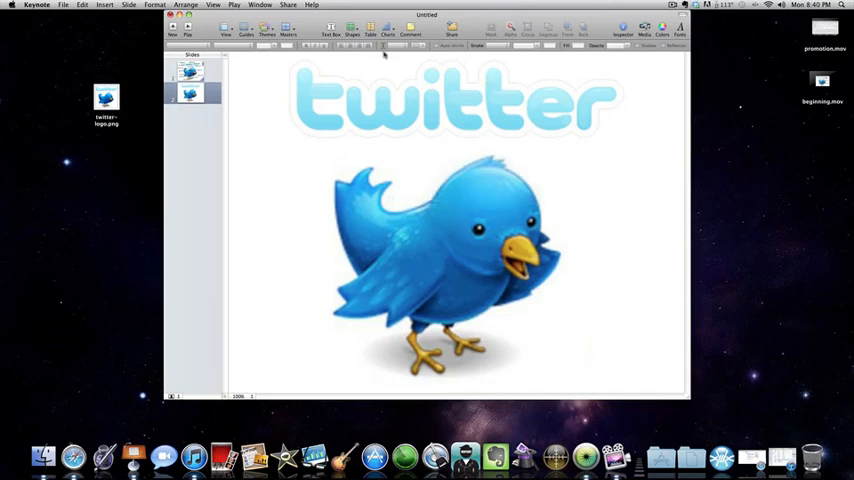
left_click(326, 28)
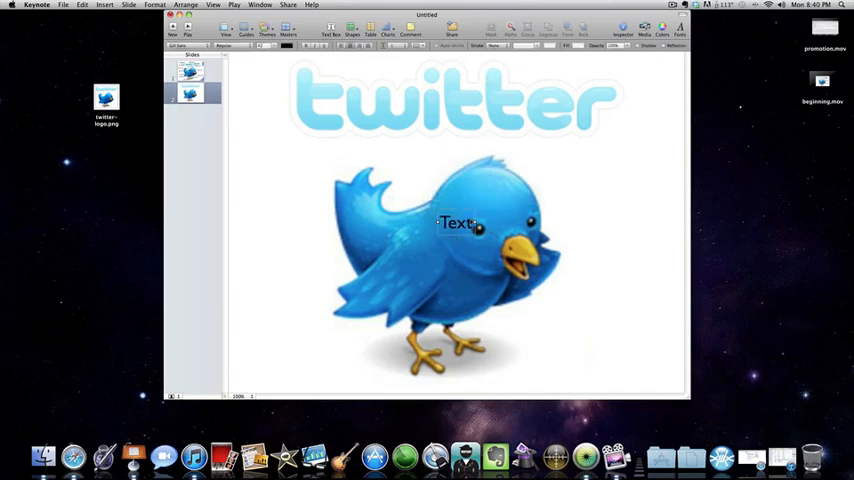
type("@")
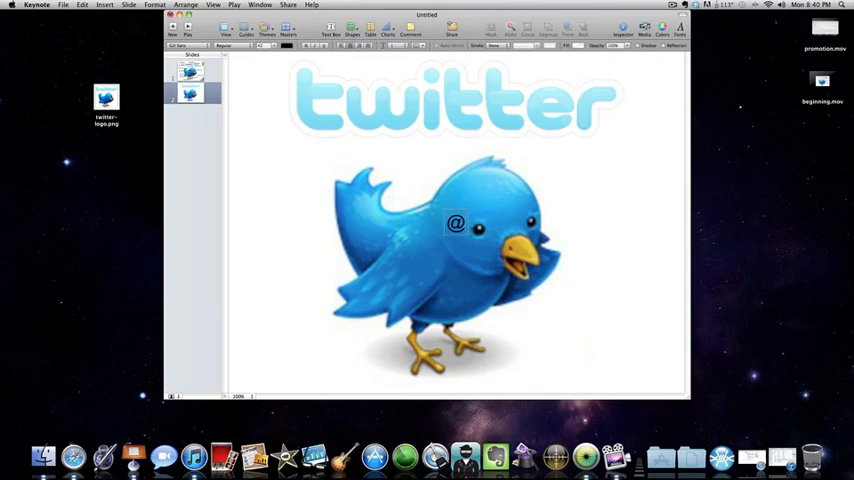
type("iTalk")
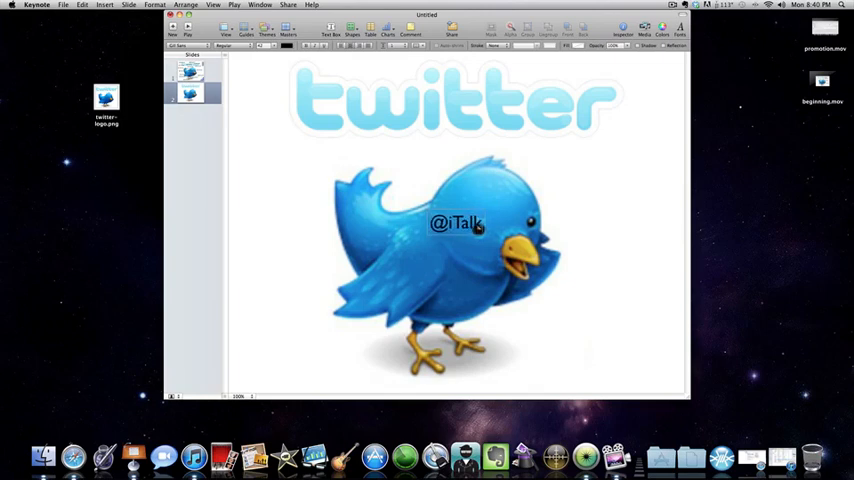
type("iStuffs")
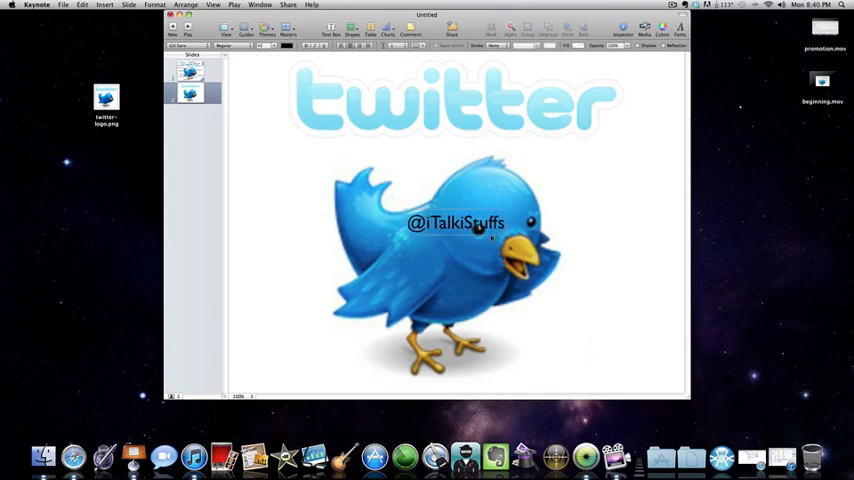
left_click(460, 222)
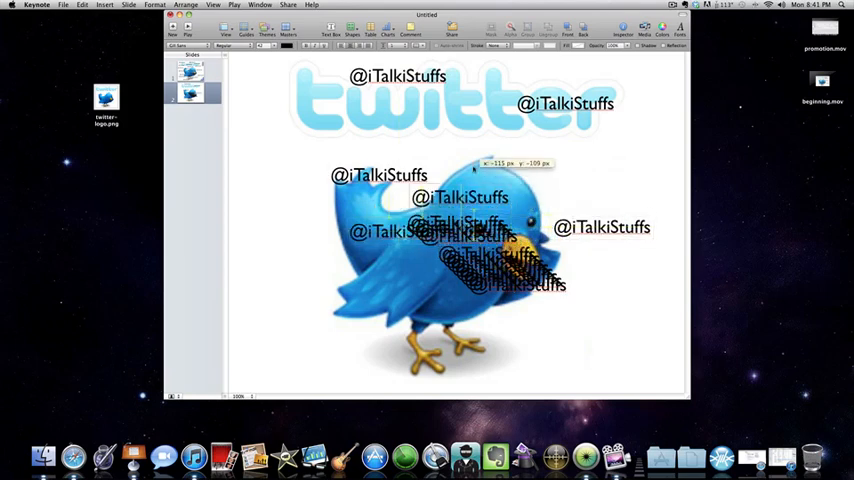
Step: Drag two label copies apart, one above the bird's head and one beside it
left_click_drag(460, 232, 330, 222)
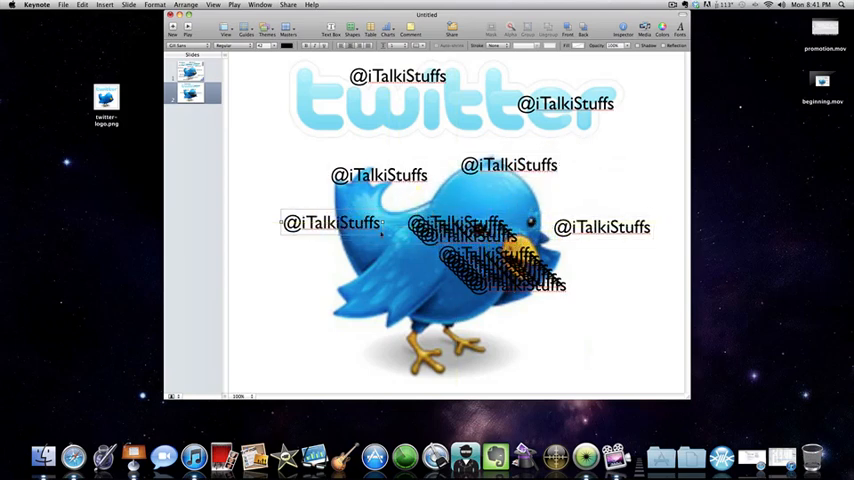
left_click_drag(335, 222, 593, 350)
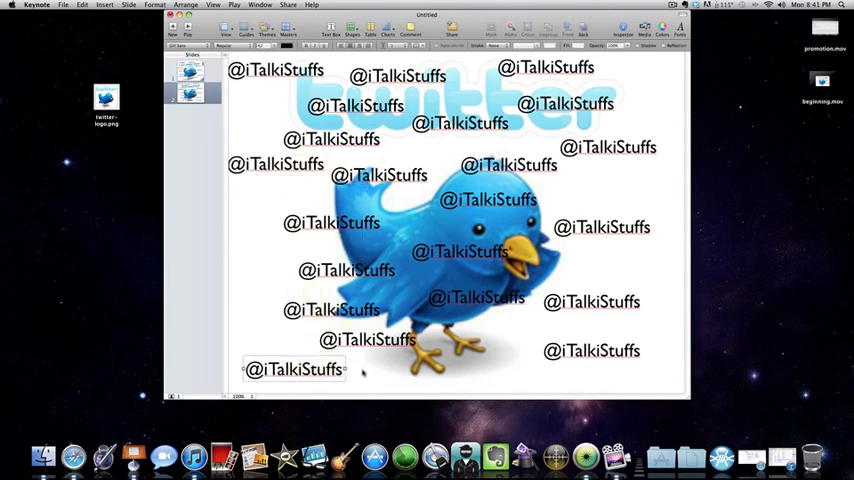
mouse_move(473, 379)
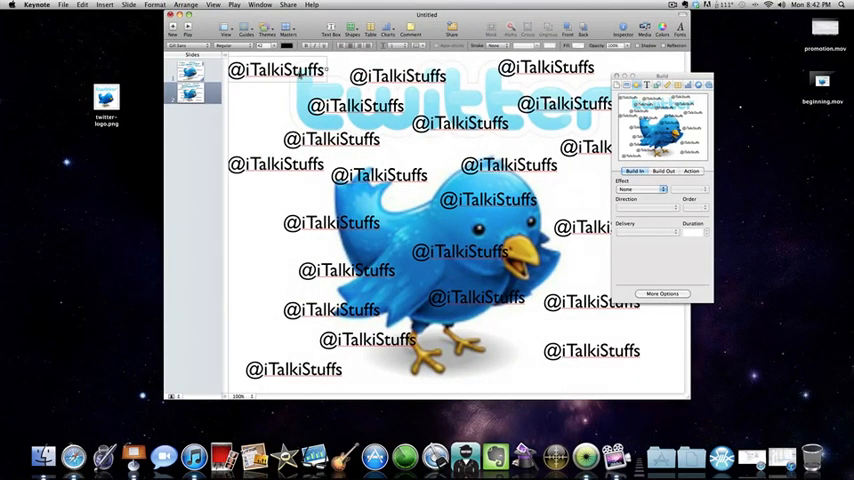
left_click(640, 189)
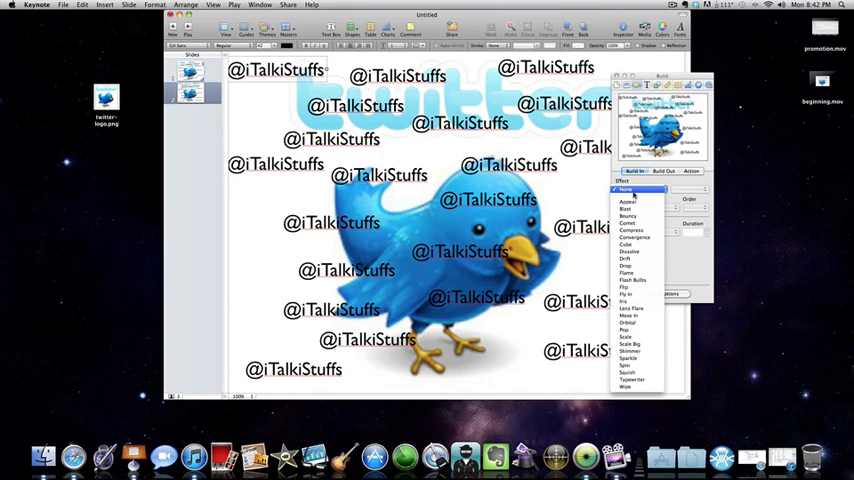
left_click(628, 202)
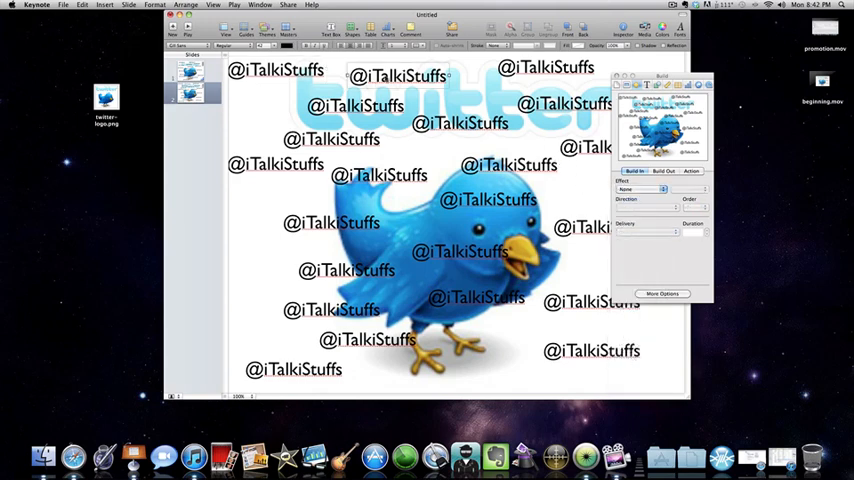
left_click(640, 189)
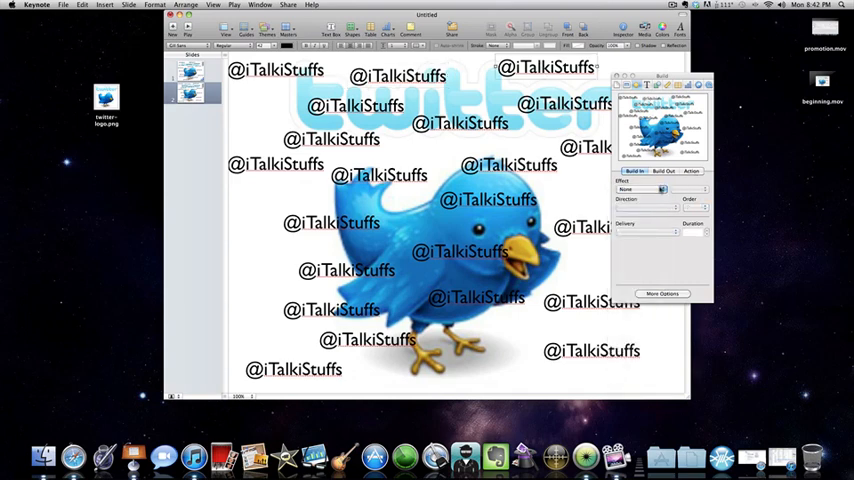
left_click(645, 189)
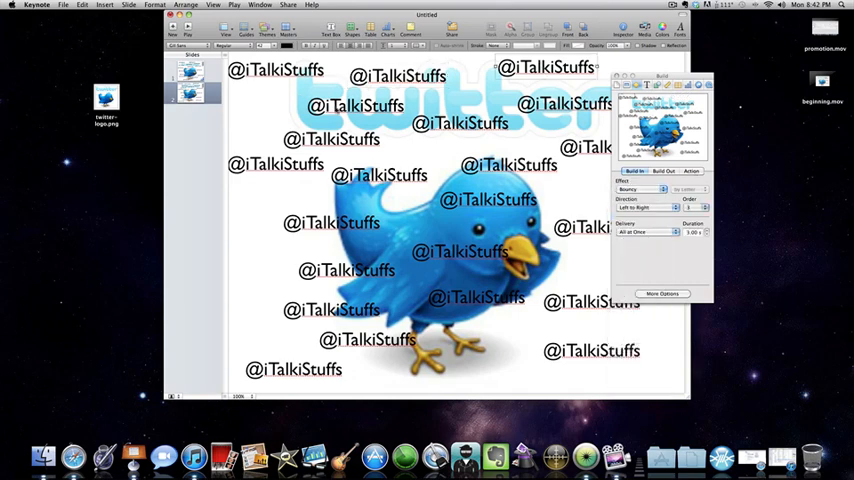
left_click(645, 189)
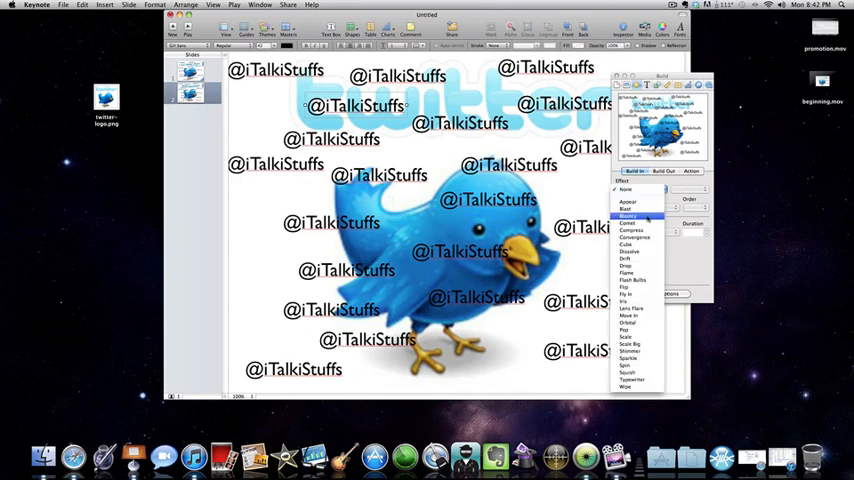
left_click(626, 189)
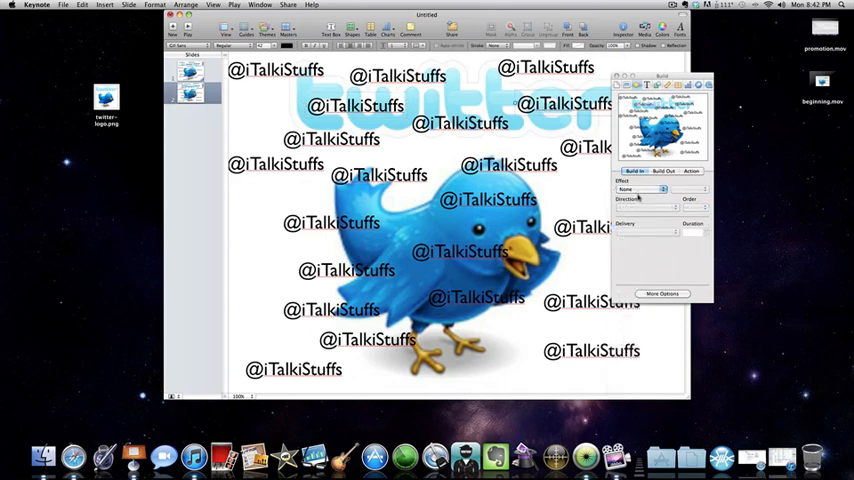
left_click(645, 189)
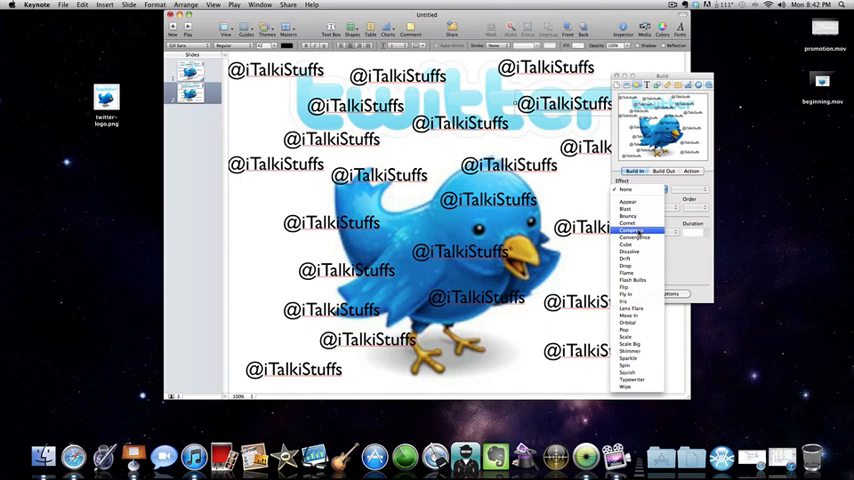
left_click(631, 230)
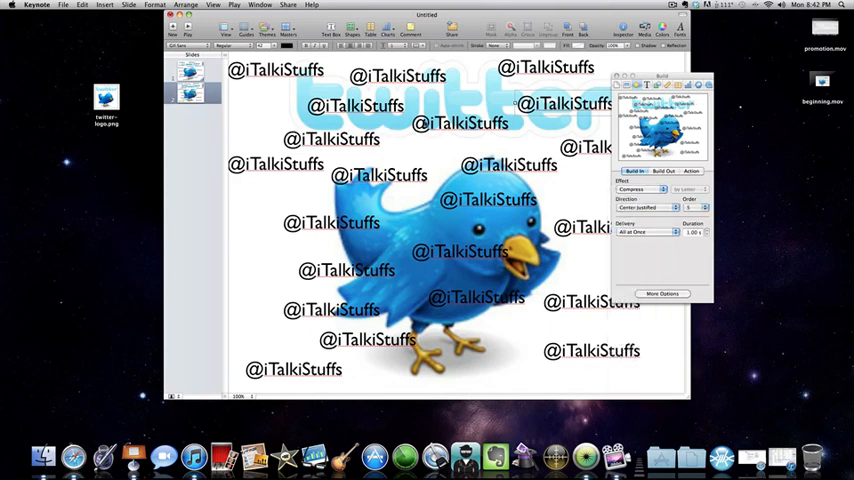
Step: Assign Cube, Dissolve and Drift build-ins to further text boxes
left_click(640, 190)
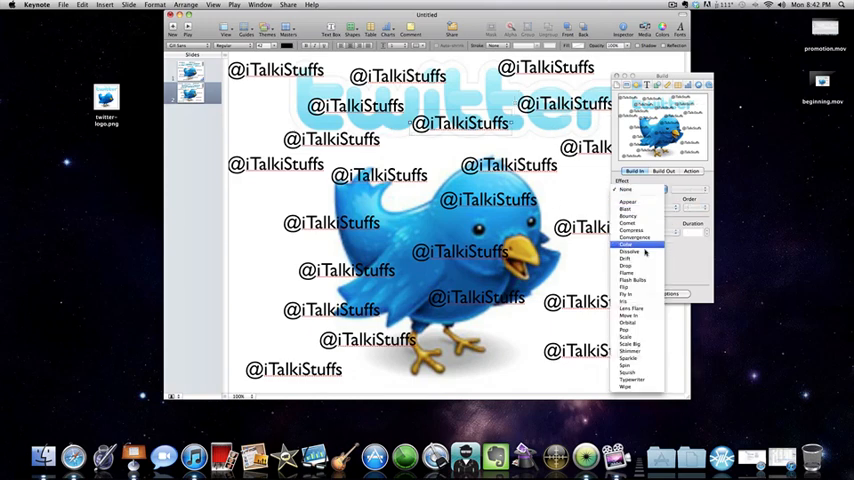
left_click(632, 237)
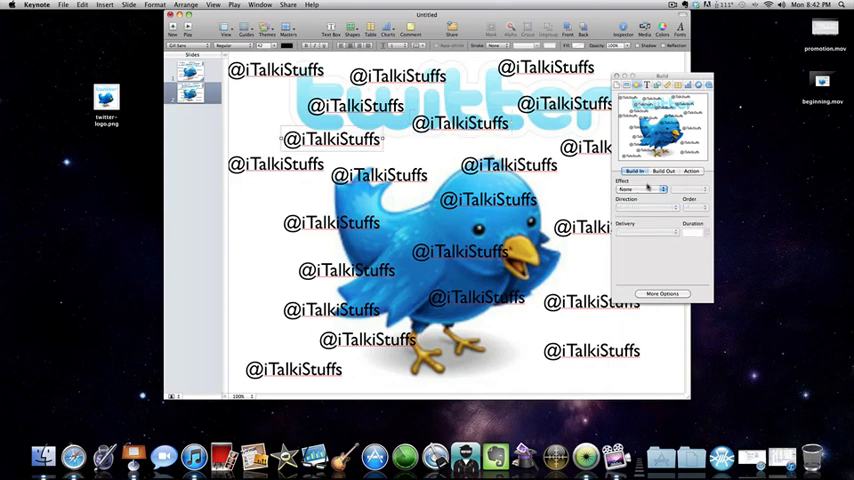
left_click(645, 189)
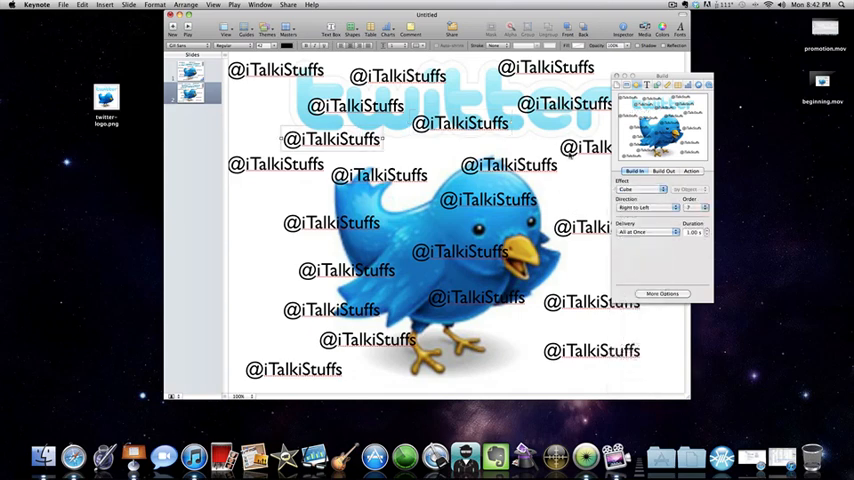
left_click(640, 189)
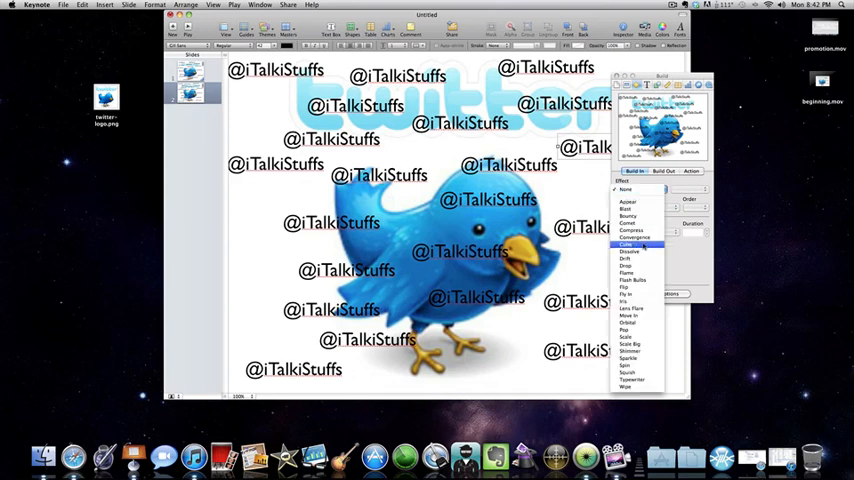
left_click(629, 251)
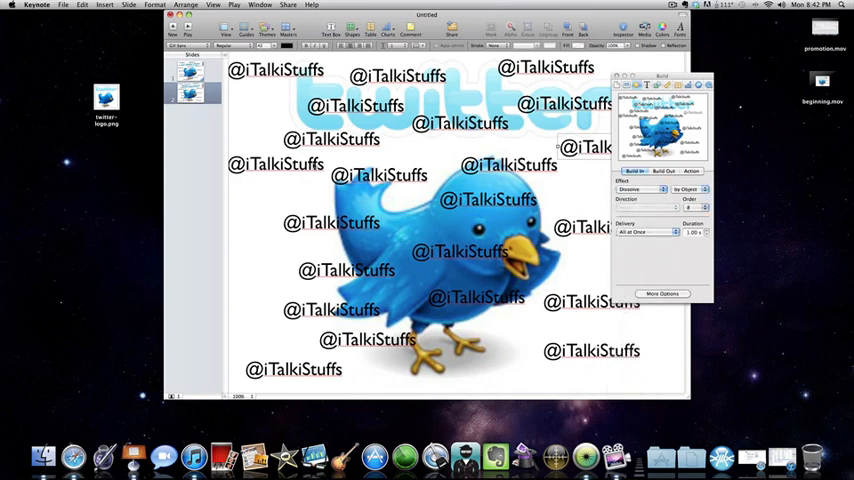
left_click(640, 189)
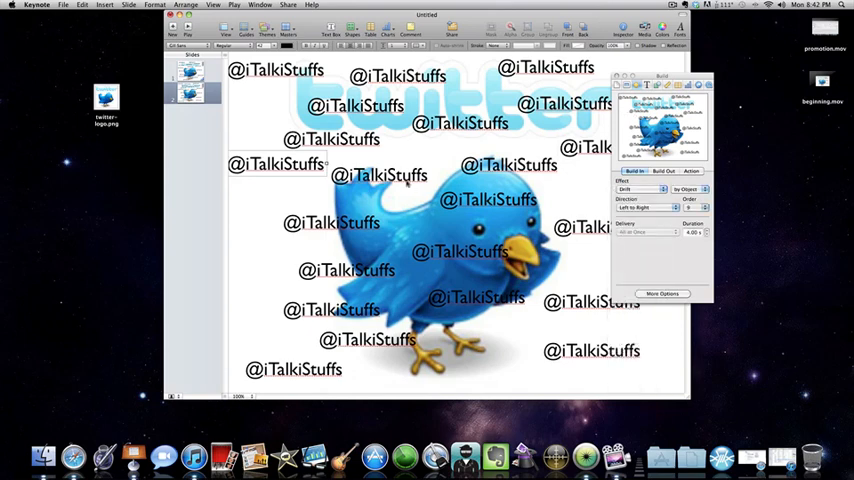
Step: Give text boxes Flame and Move In build-ins, including the box on the bird's chest
left_click(648, 189)
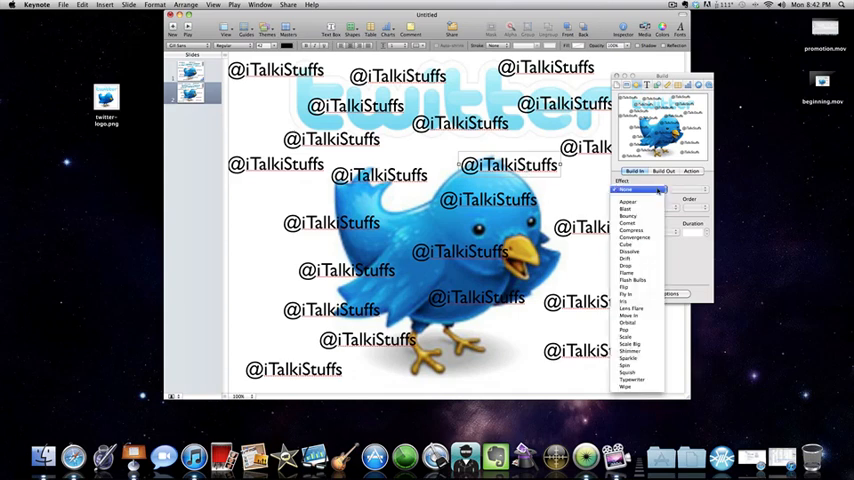
left_click(627, 273)
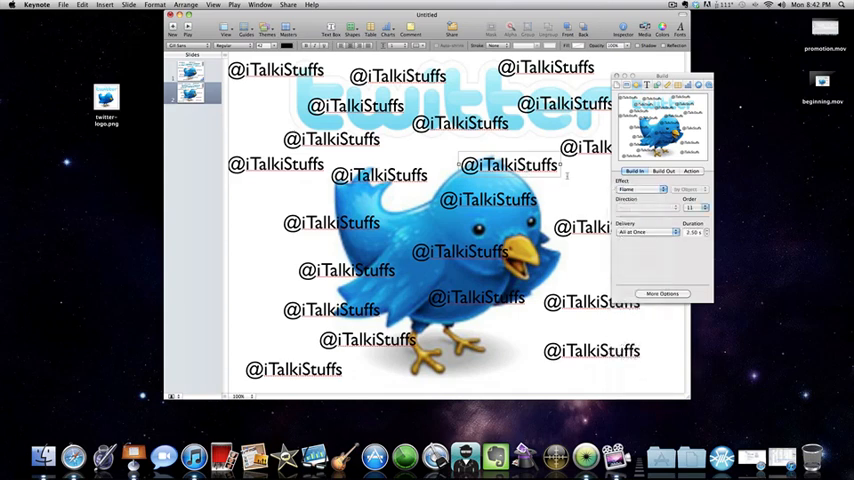
left_click(640, 189)
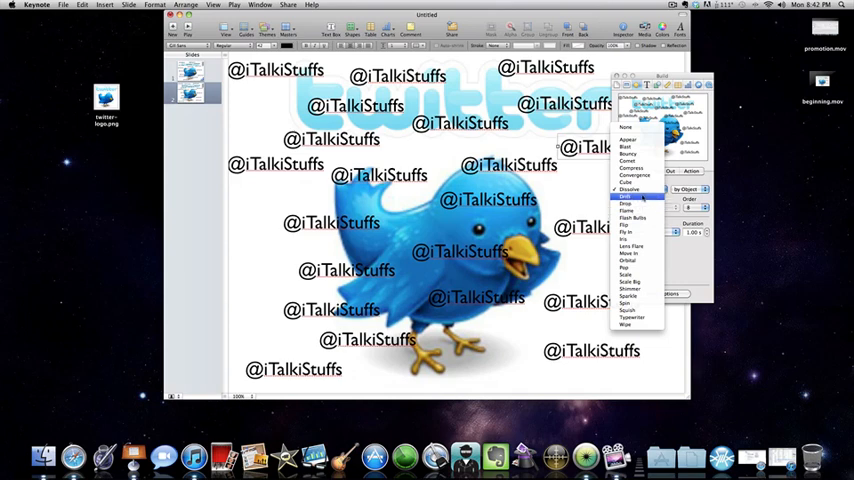
left_click(625, 126)
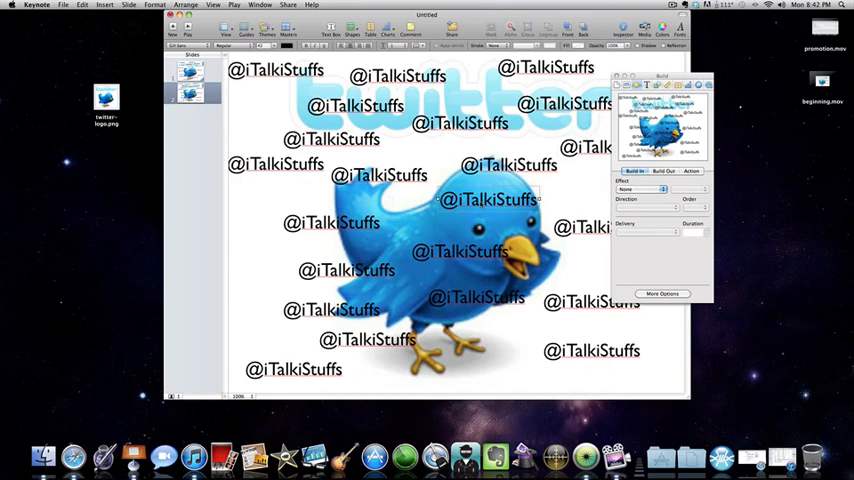
left_click(645, 189)
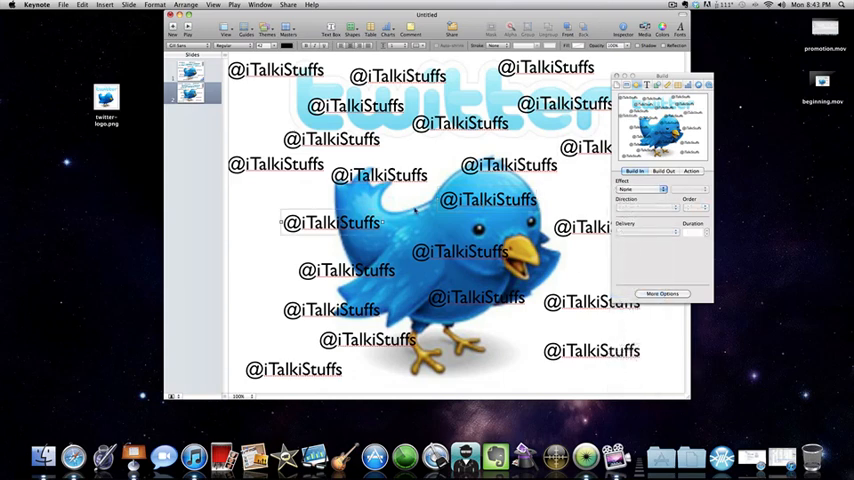
left_click(640, 189)
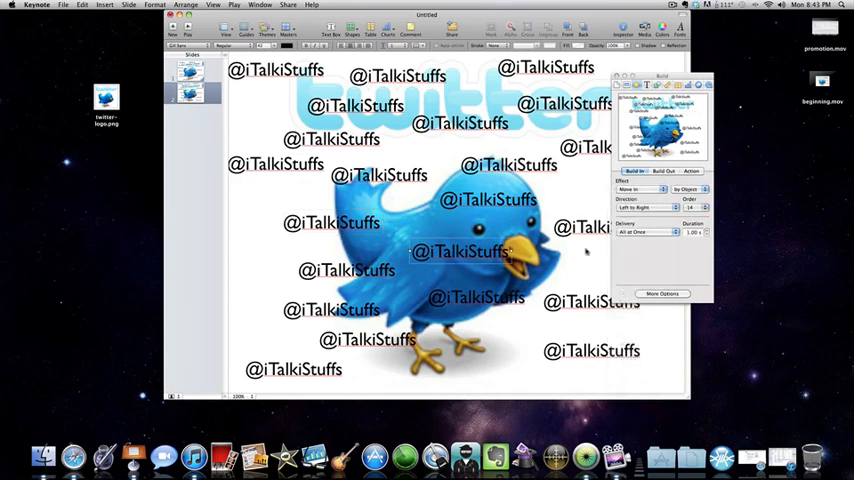
Step: Give the remaining boxes Scale Big, Drop and Typewriter build-in effects
left_click(640, 189)
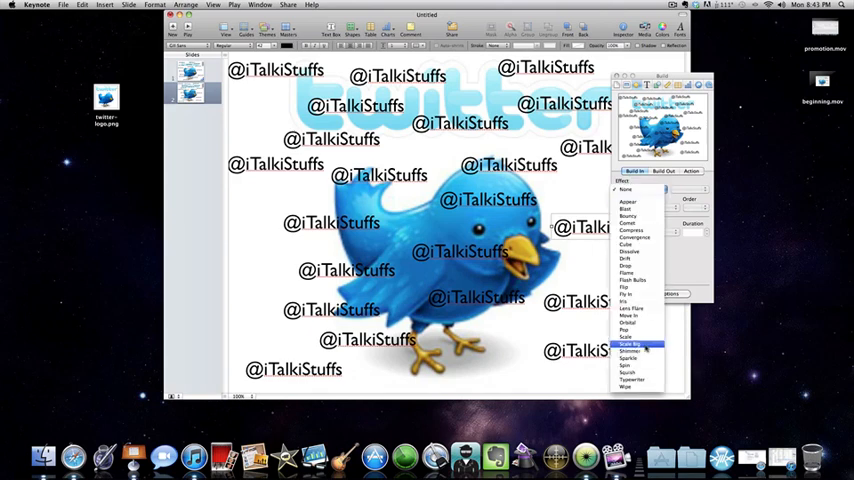
left_click(627, 344)
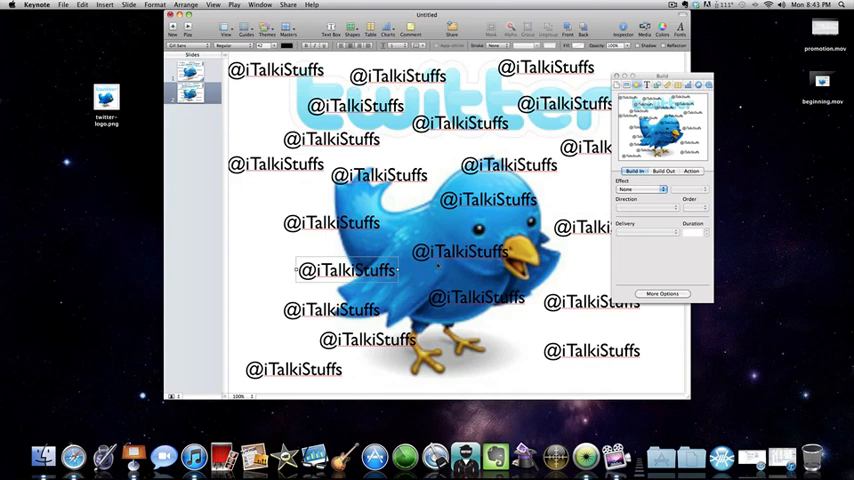
left_click(640, 189)
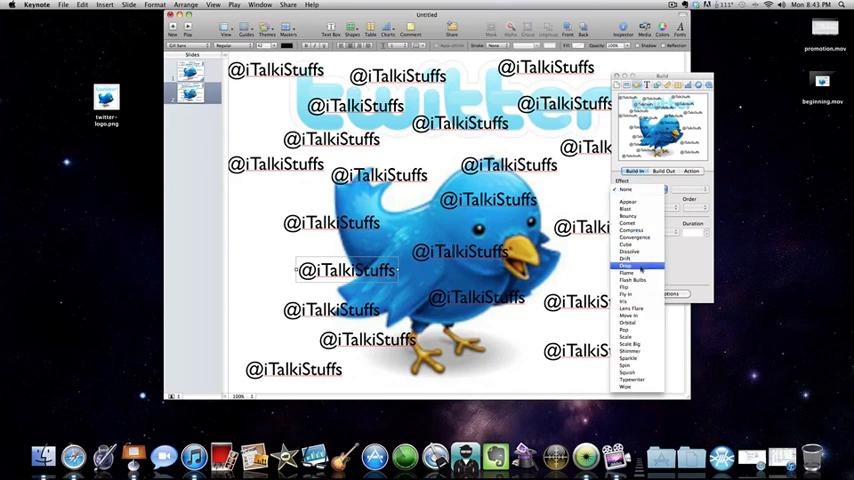
left_click(634, 280)
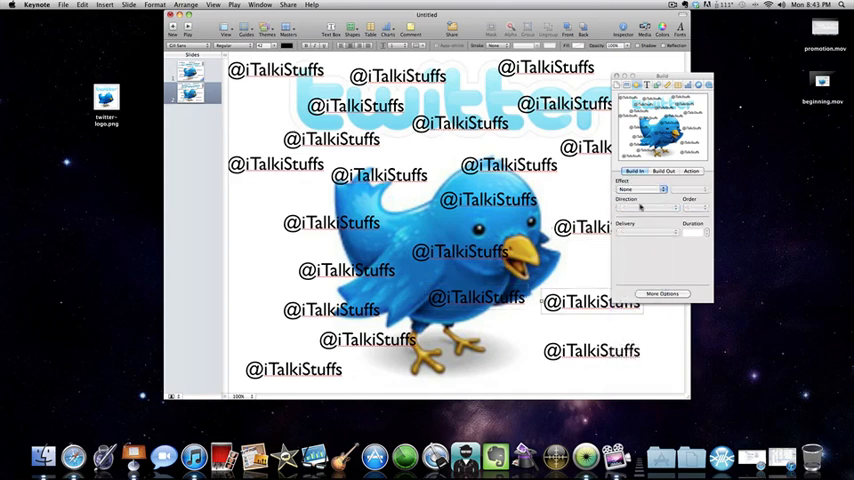
left_click(644, 189)
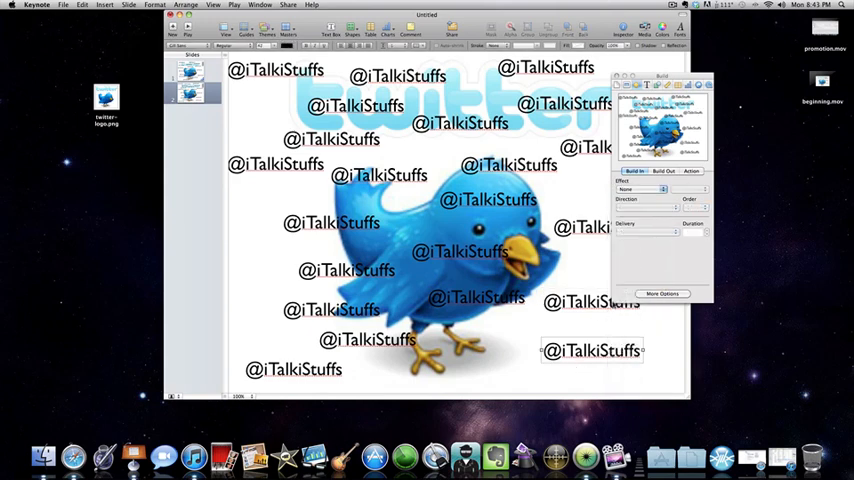
left_click(640, 189)
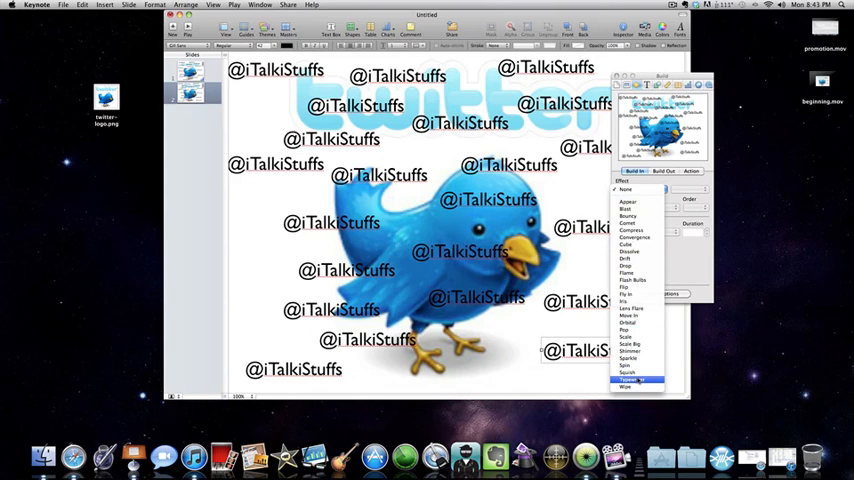
left_click(640, 189)
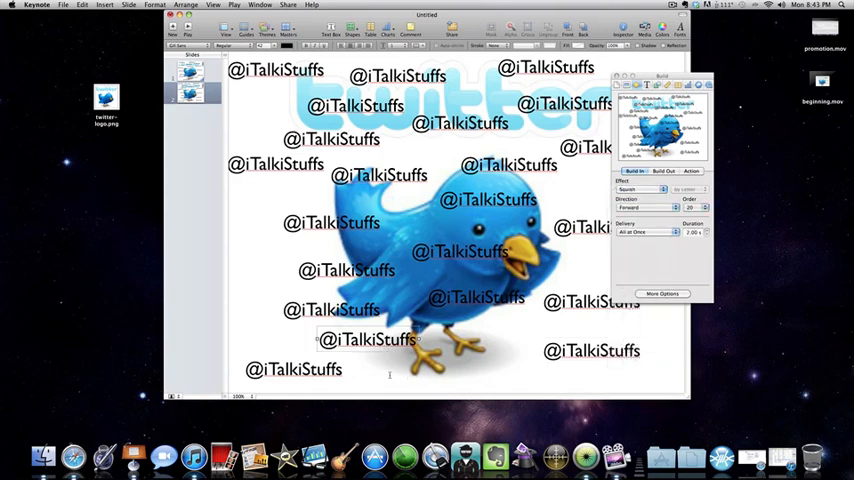
left_click(640, 189)
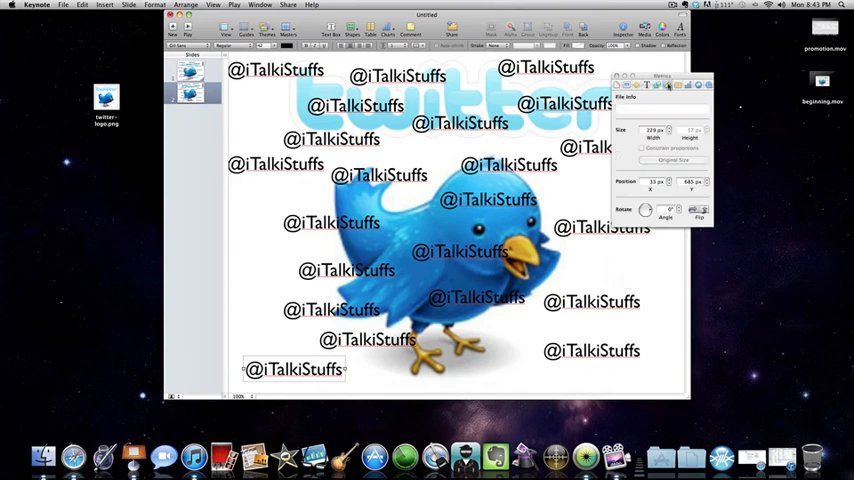
left_click(636, 85)
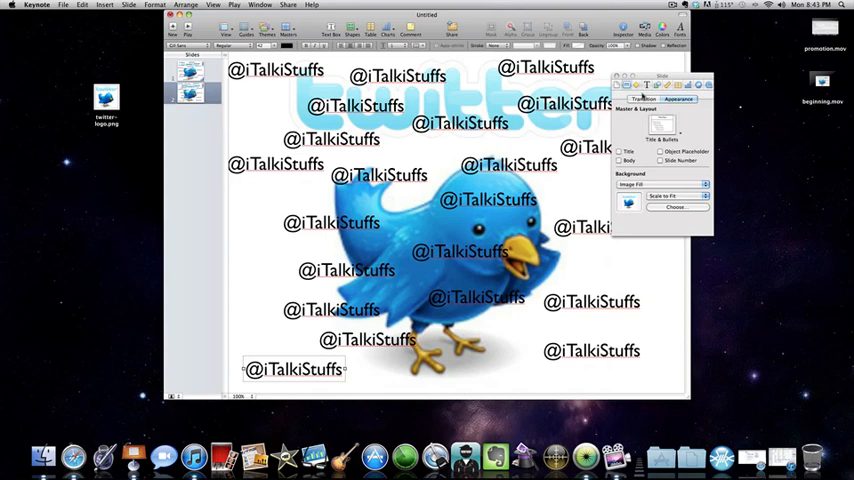
Step: Try Push and Swap transitions, settle on Perspective, and close the Slide Inspector
left_click(643, 99)
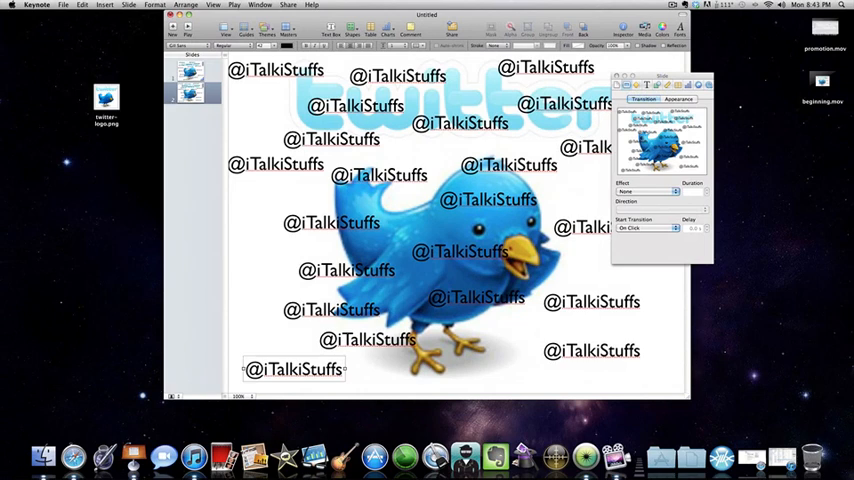
left_click(645, 191)
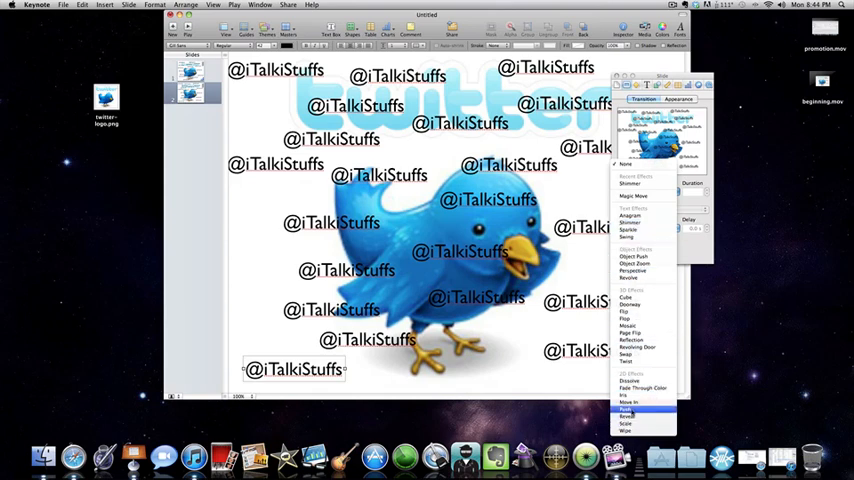
left_click(627, 409)
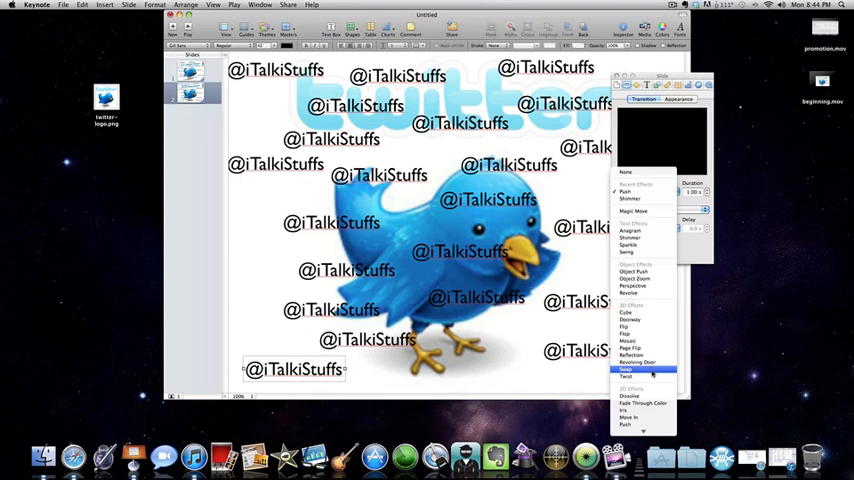
left_click(626, 369)
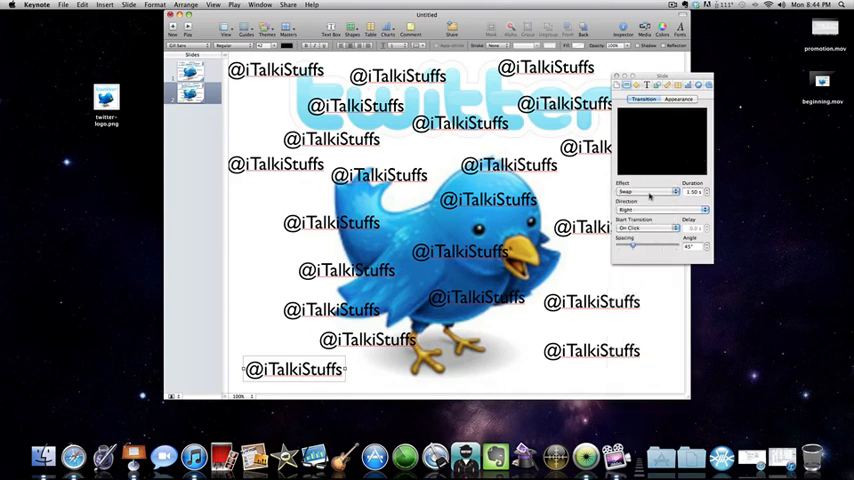
left_click(648, 191)
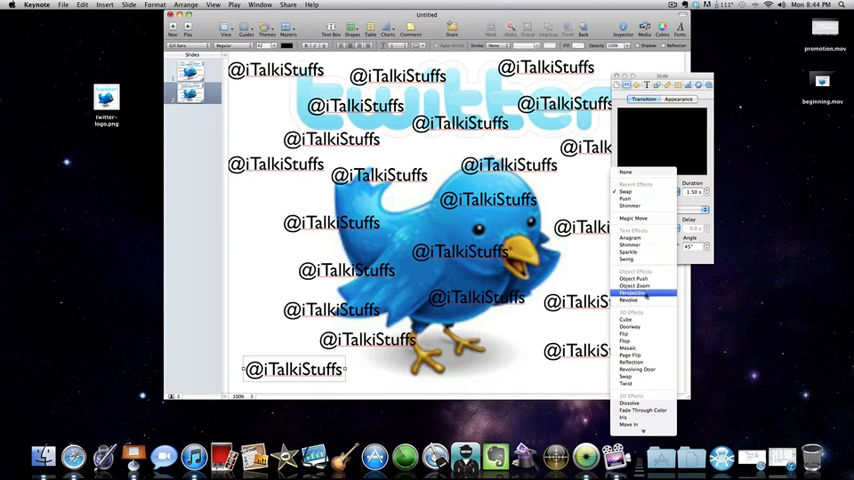
left_click(633, 291)
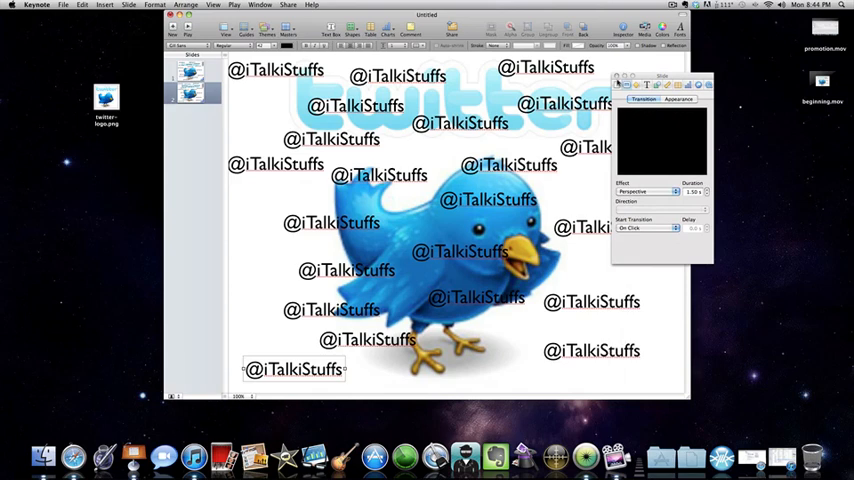
left_click(616, 81)
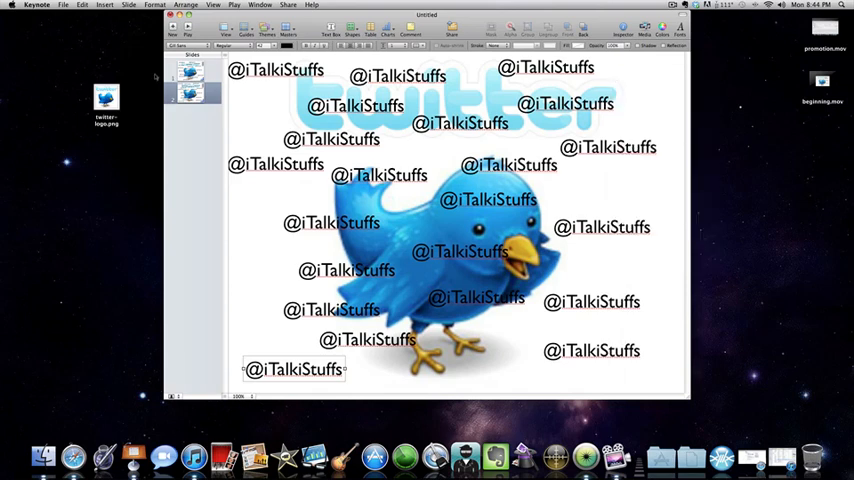
left_click(187, 31)
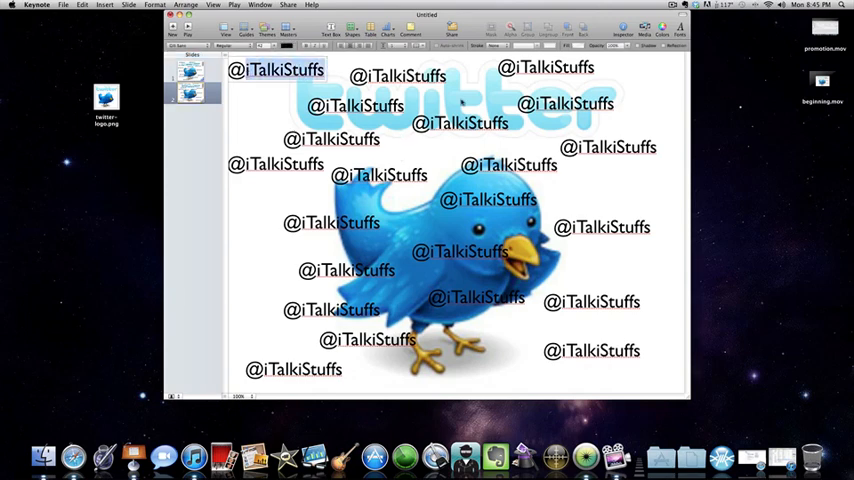
type("I'm")
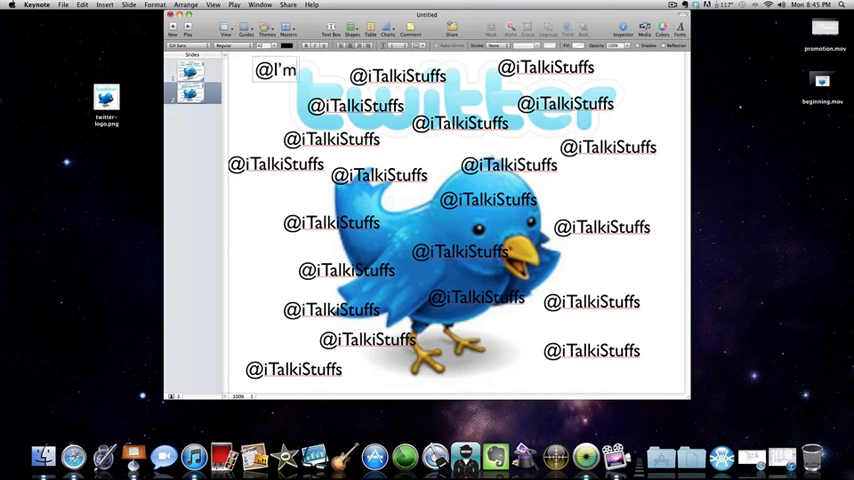
type("Awesome")
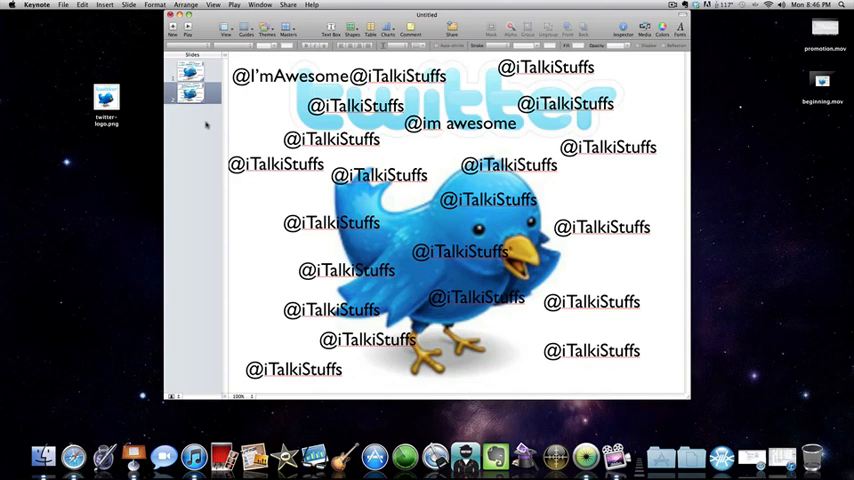
mouse_move(205, 123)
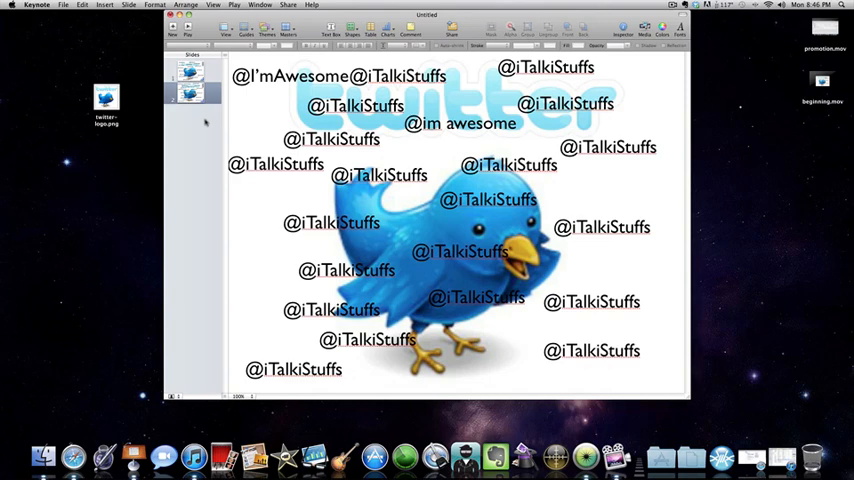